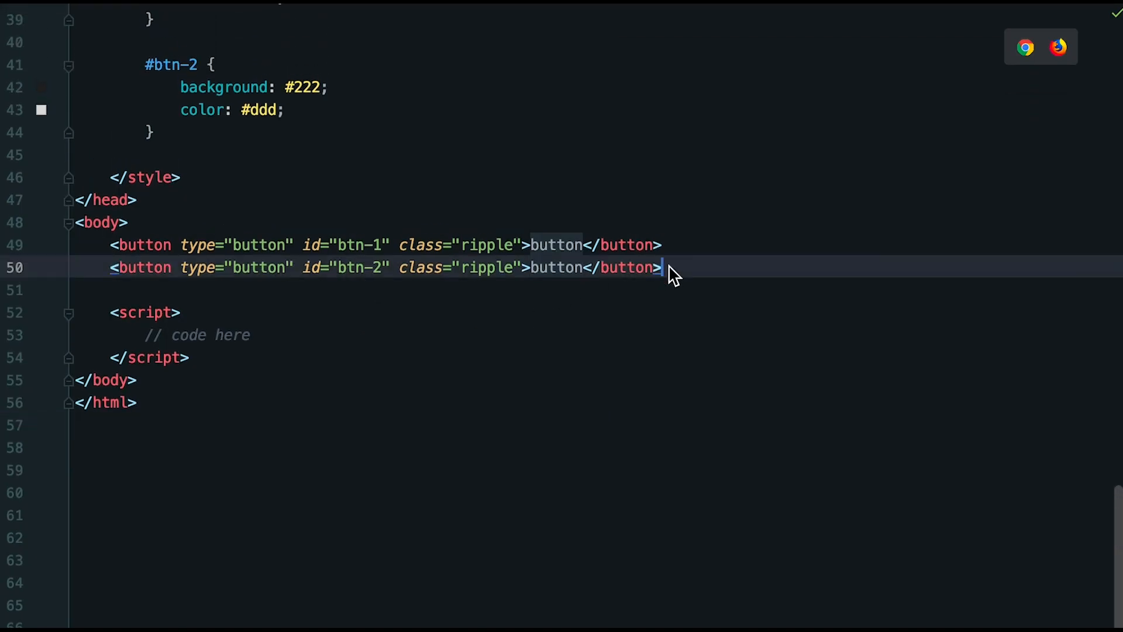
Step: Review the CSS and buttons in index.html, then place the caret on the // code here line
scroll("up", 3)
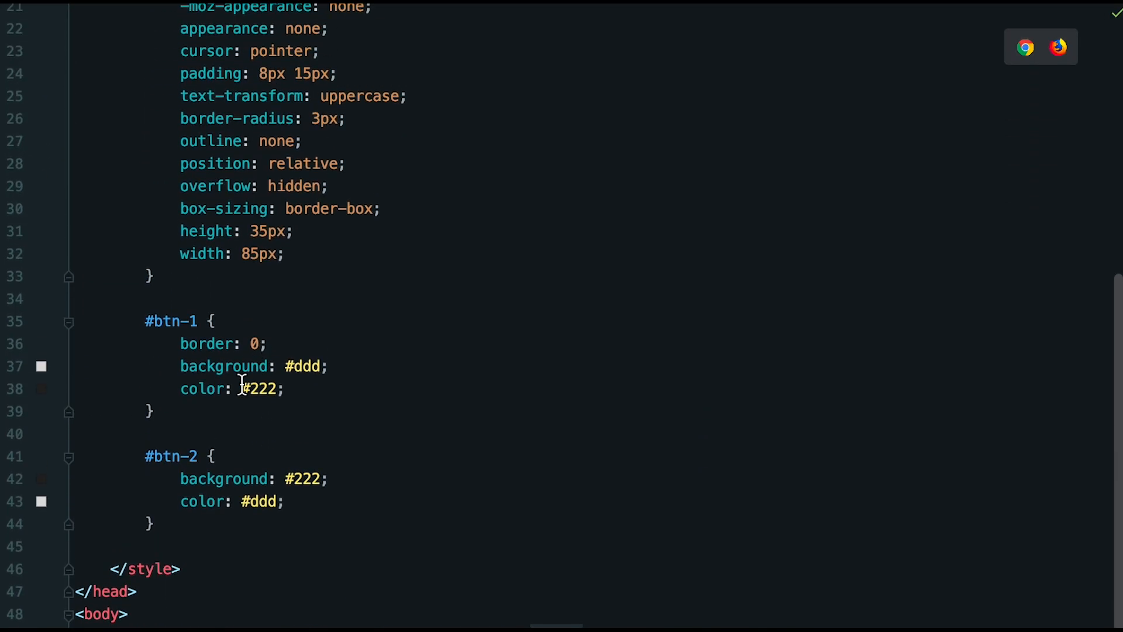
scroll("up", 3)
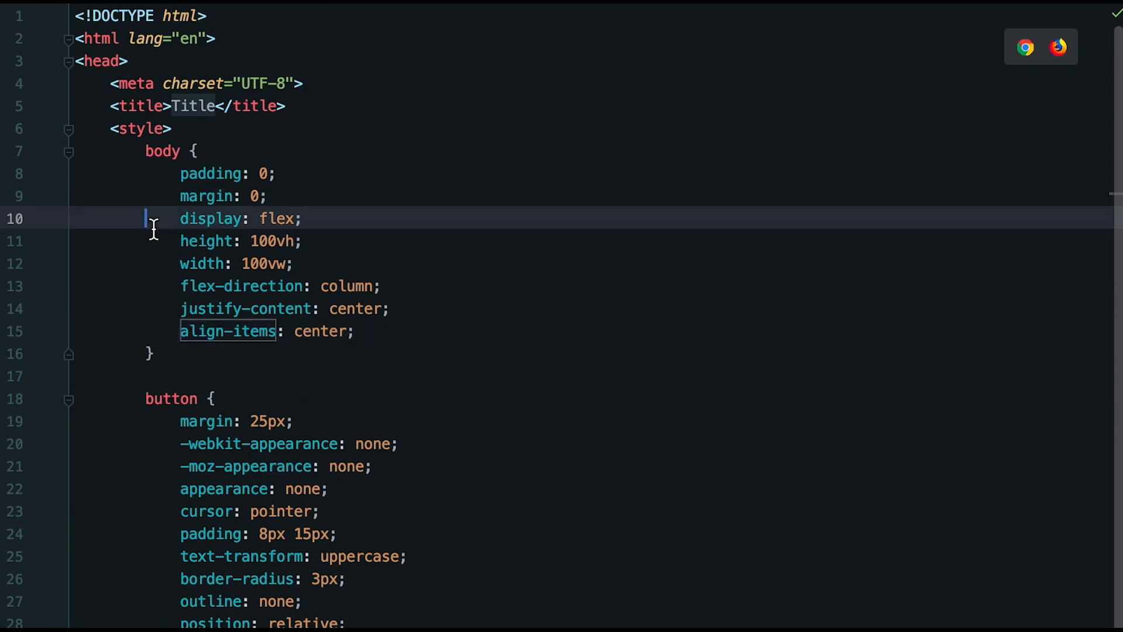
scroll("down", 3)
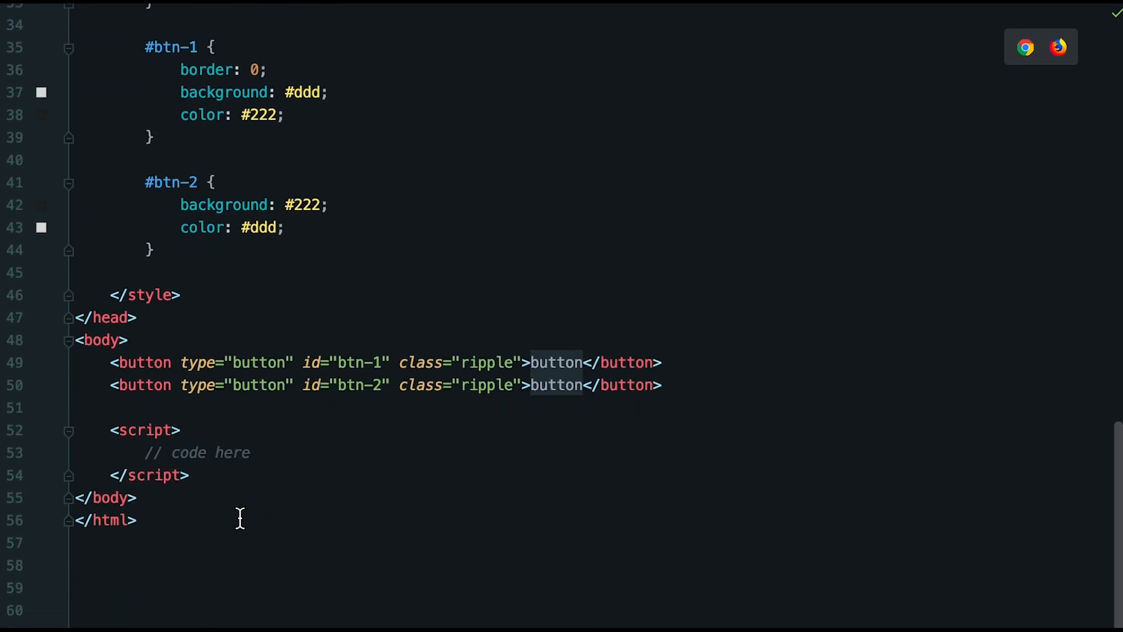
left_click(197, 451)
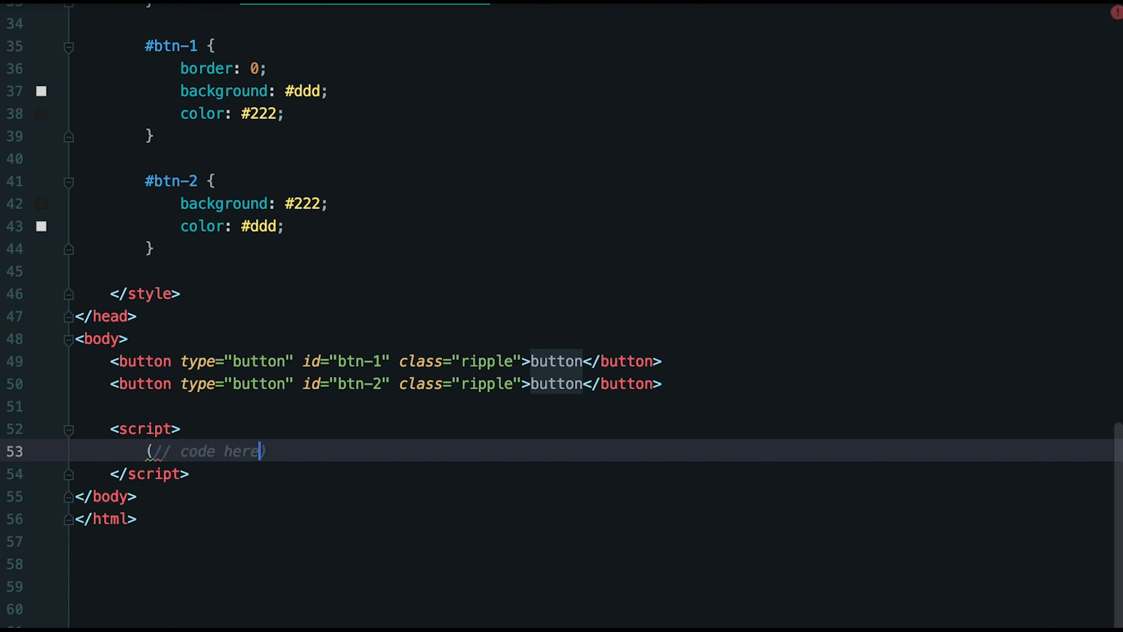
Step: Write an IIFE calling document.querySelectorAll('.ripple').forEach(setRippleElement) with an empty setRippleElement(el)
type("()")
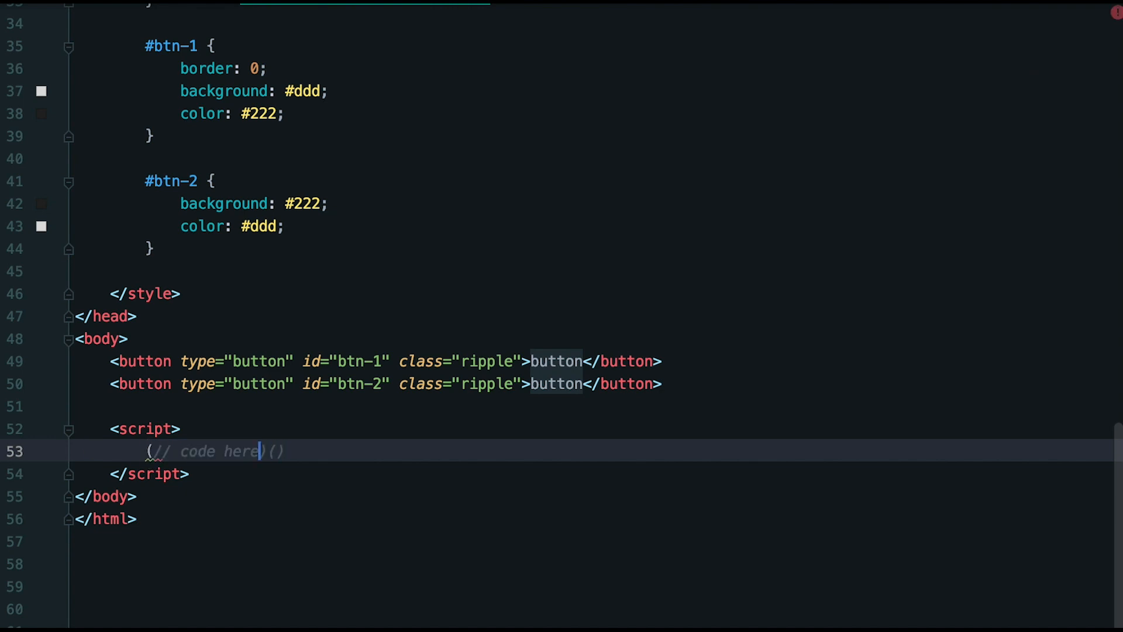
type("(function () {")
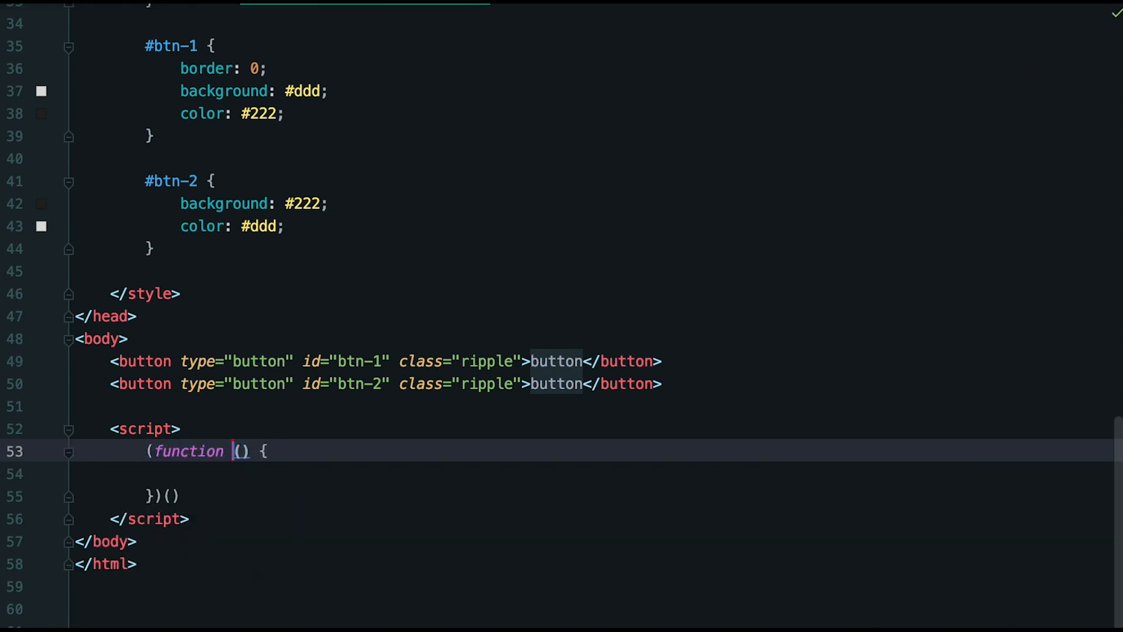
type("document")
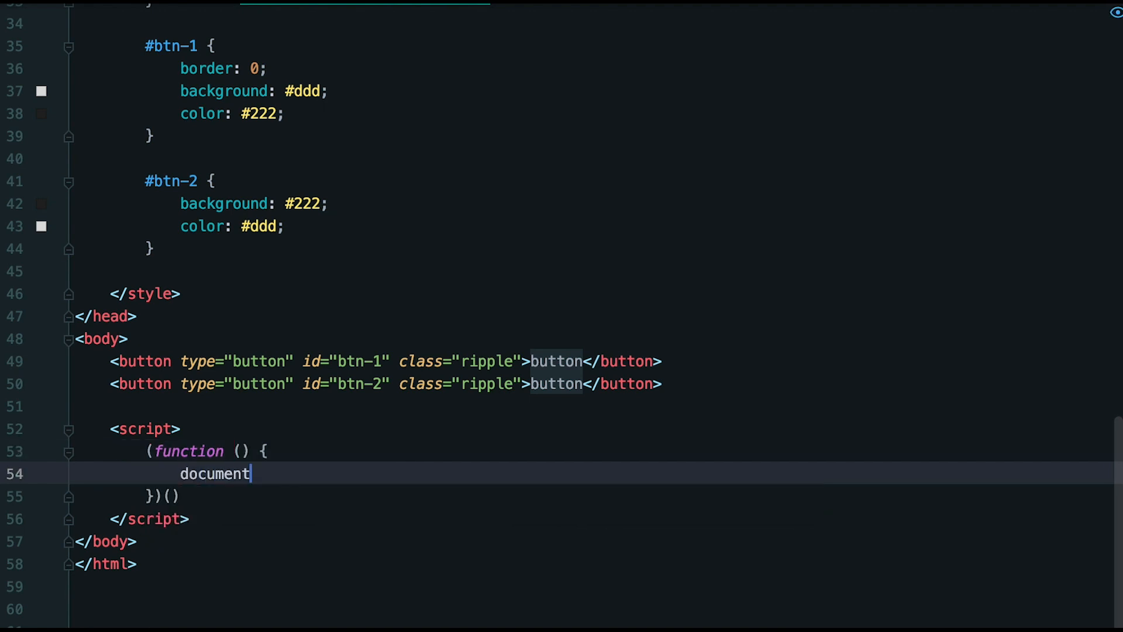
type(".cre")
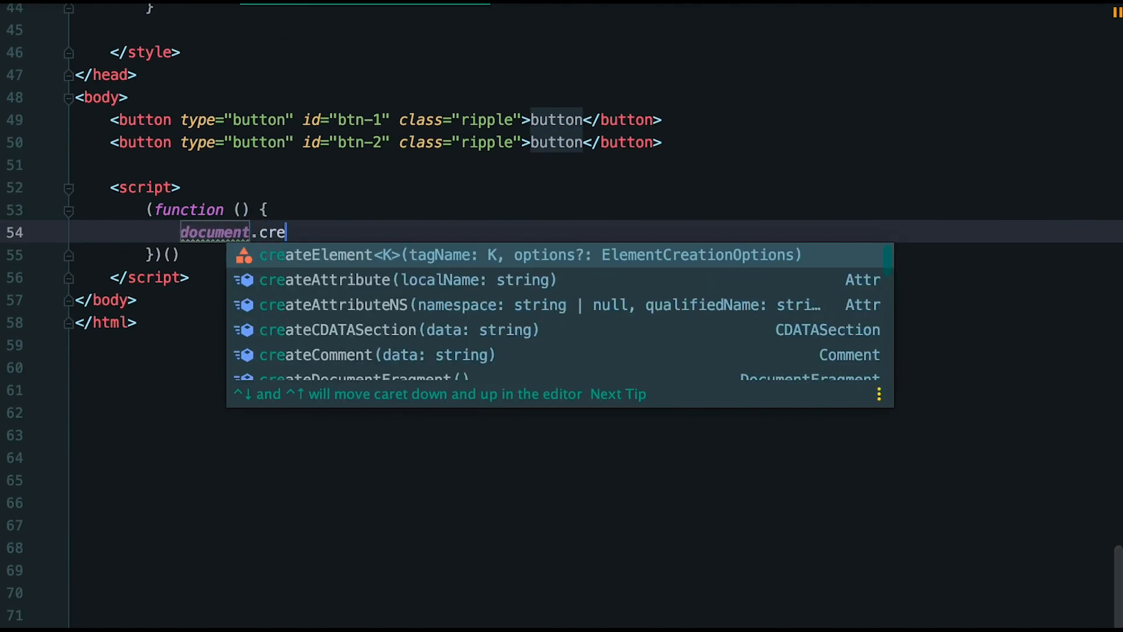
type("querySelectorAll('.ri[")
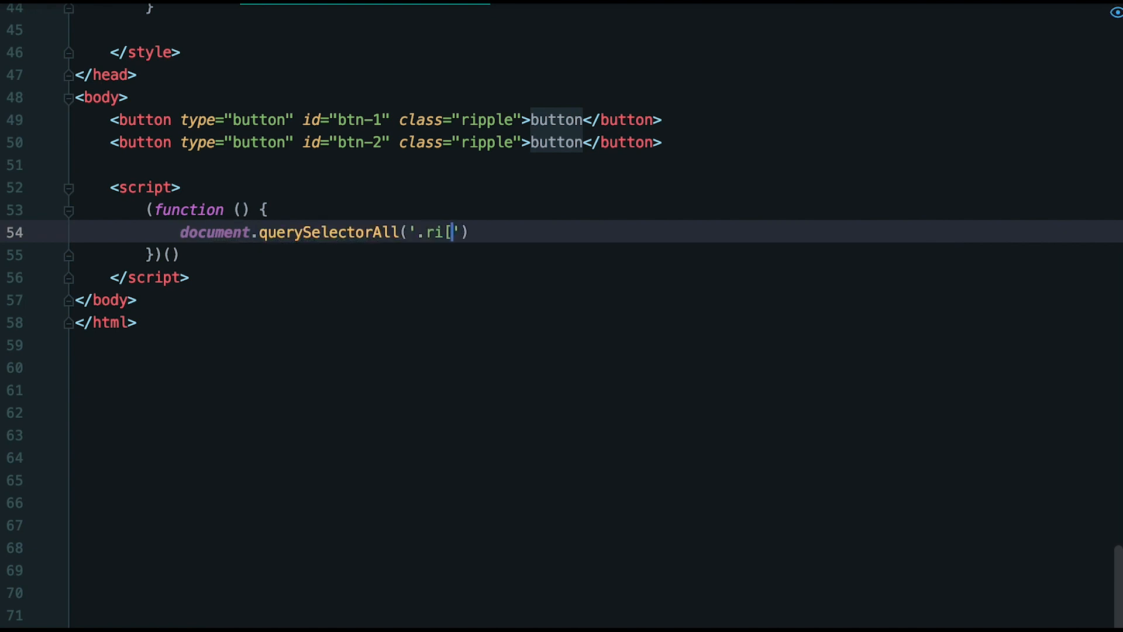
type("p")
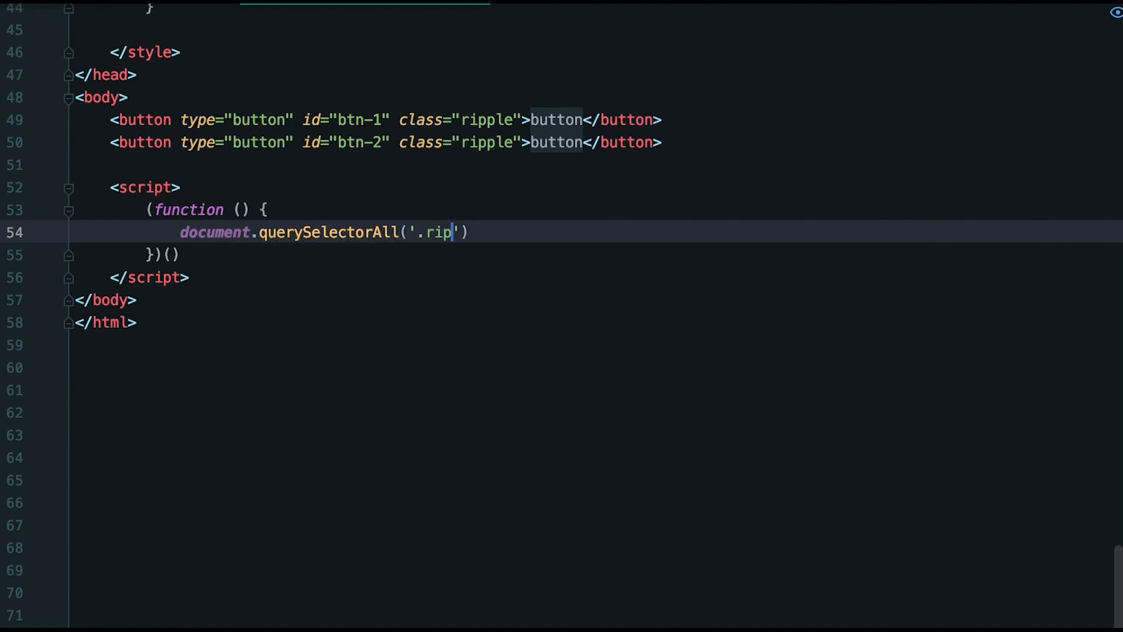
type("ple').for")
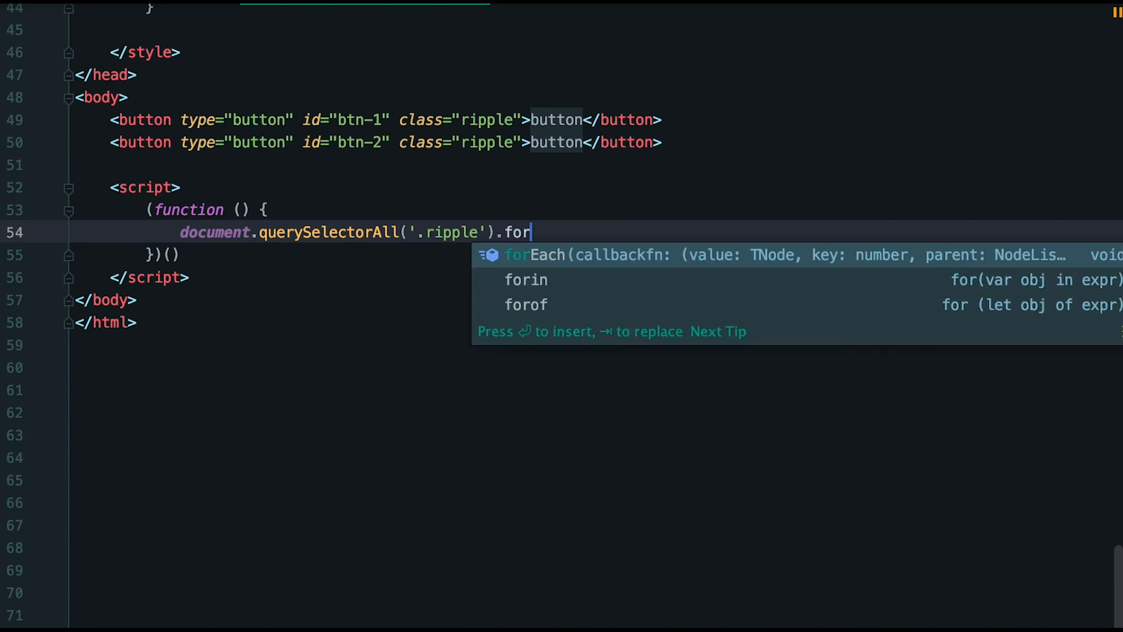
type("Each(setRippleElement);")
type("function setRippleElement(el) {")
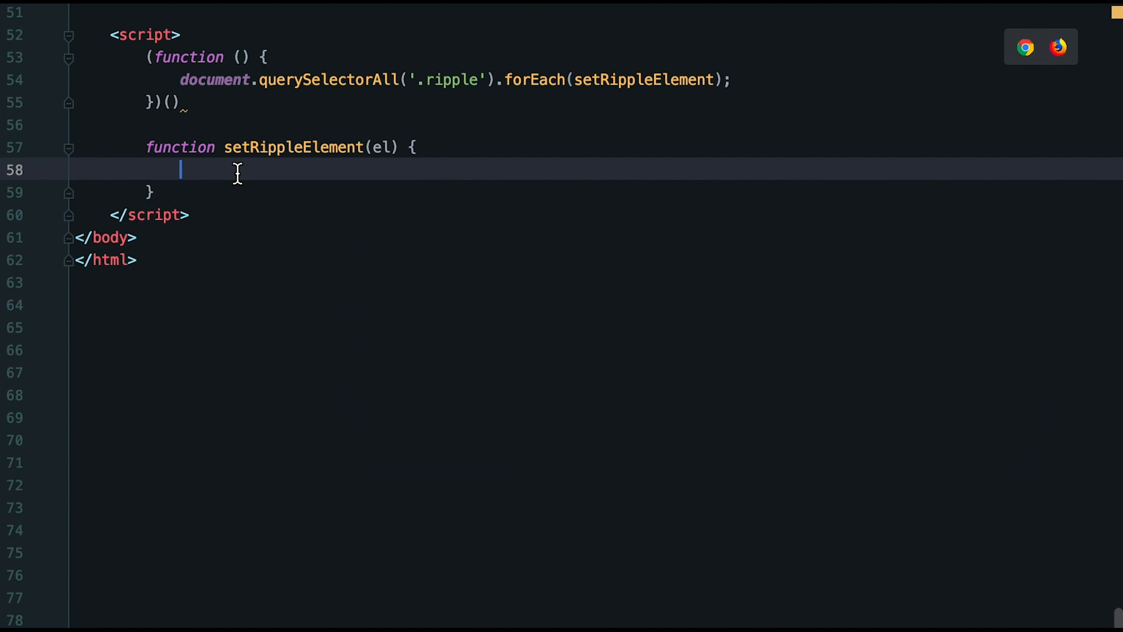
Step: Create const dot = document.createElement('SPAN') with an absolute-position inline style template
type("const dot =")
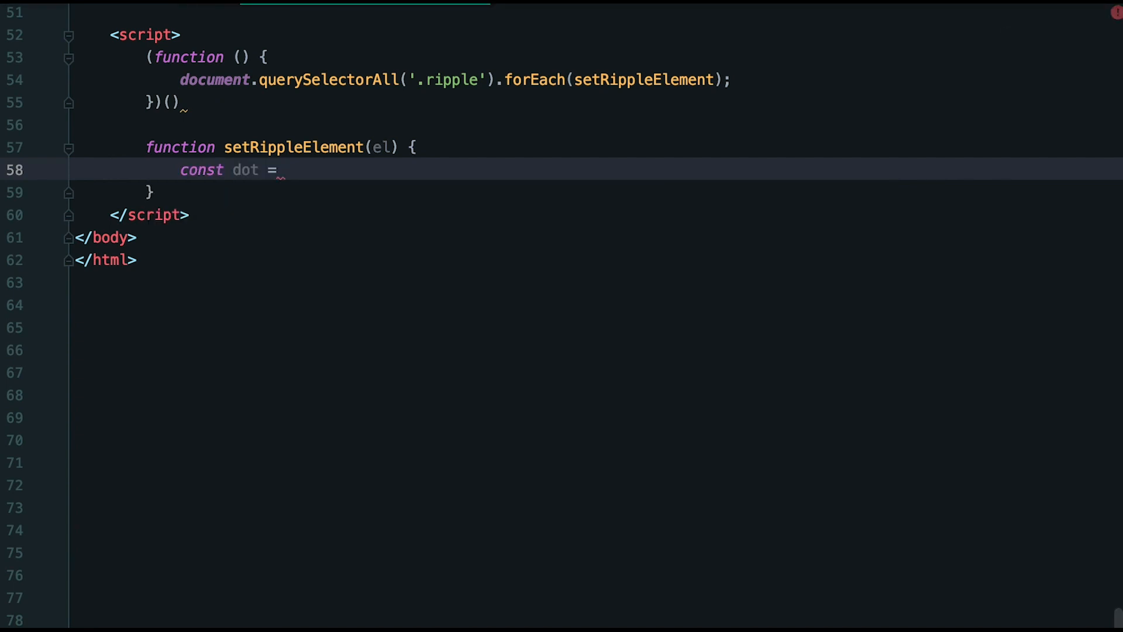
type("document.createElement('SPAN');")
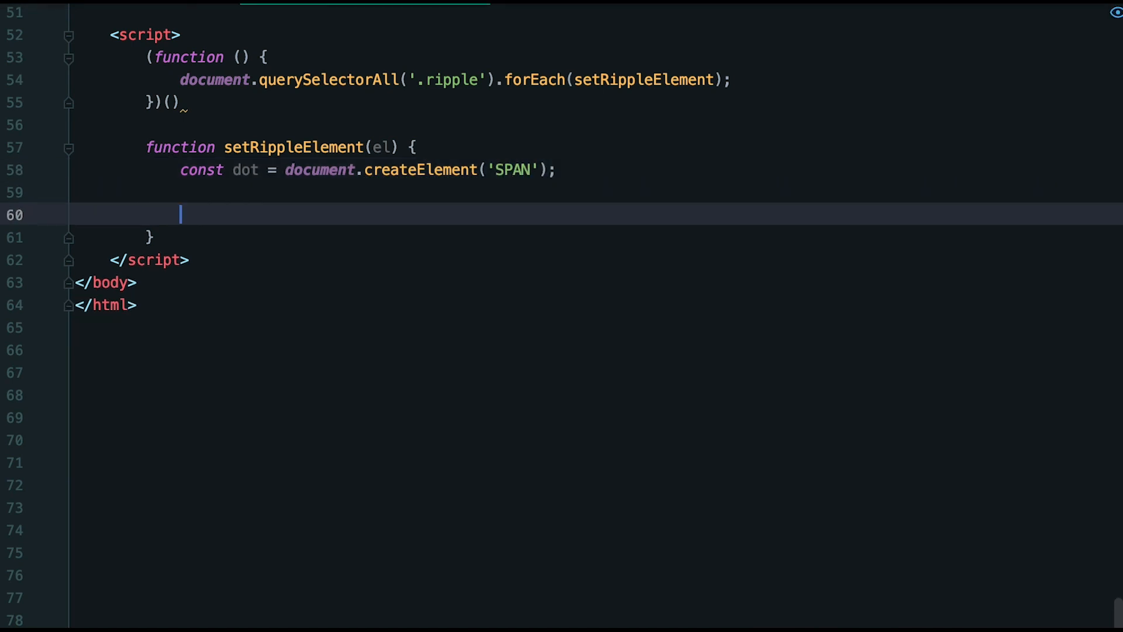
type("dot.style = `")
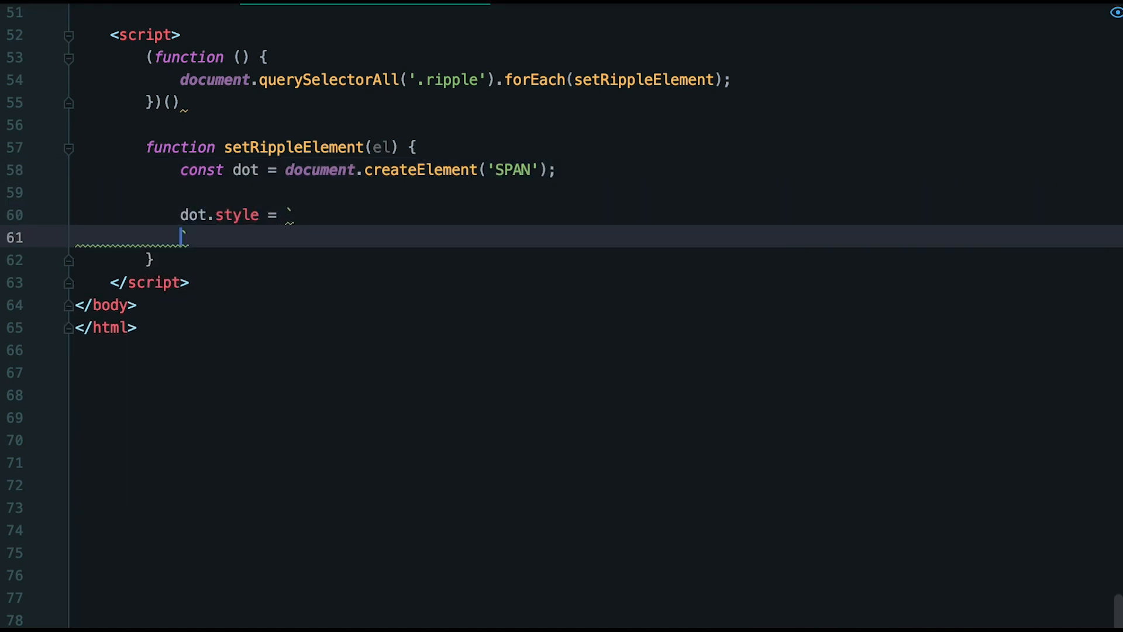
type("position: op")
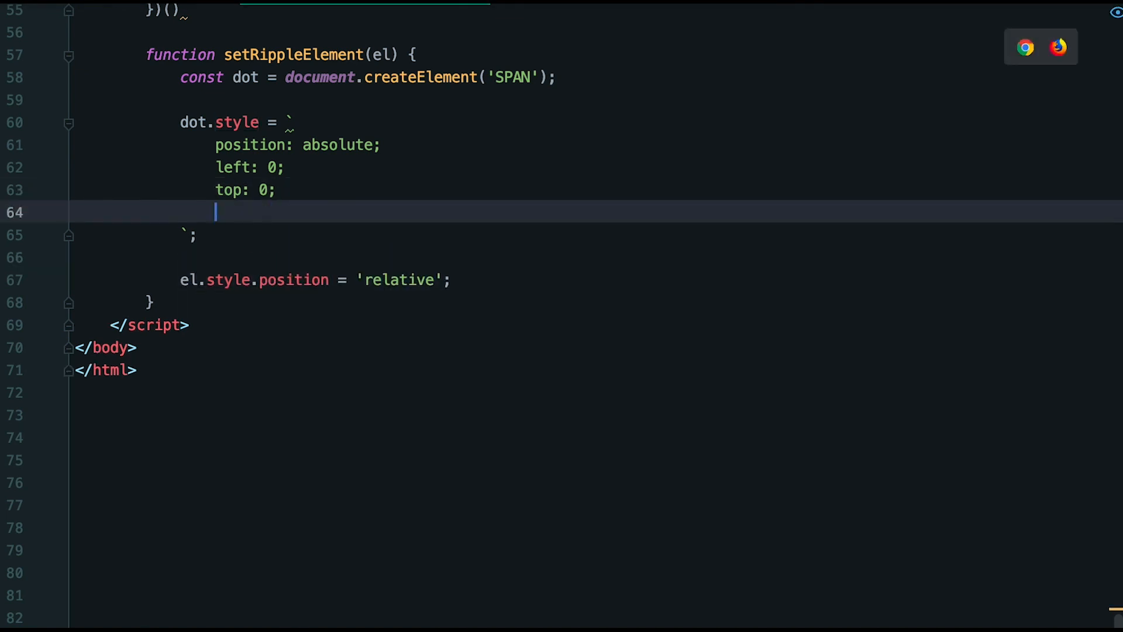
Step: Give the dot 3px size, z-index, round border, background #768b8c and translate(-50%) centering
type("width: 3px;")
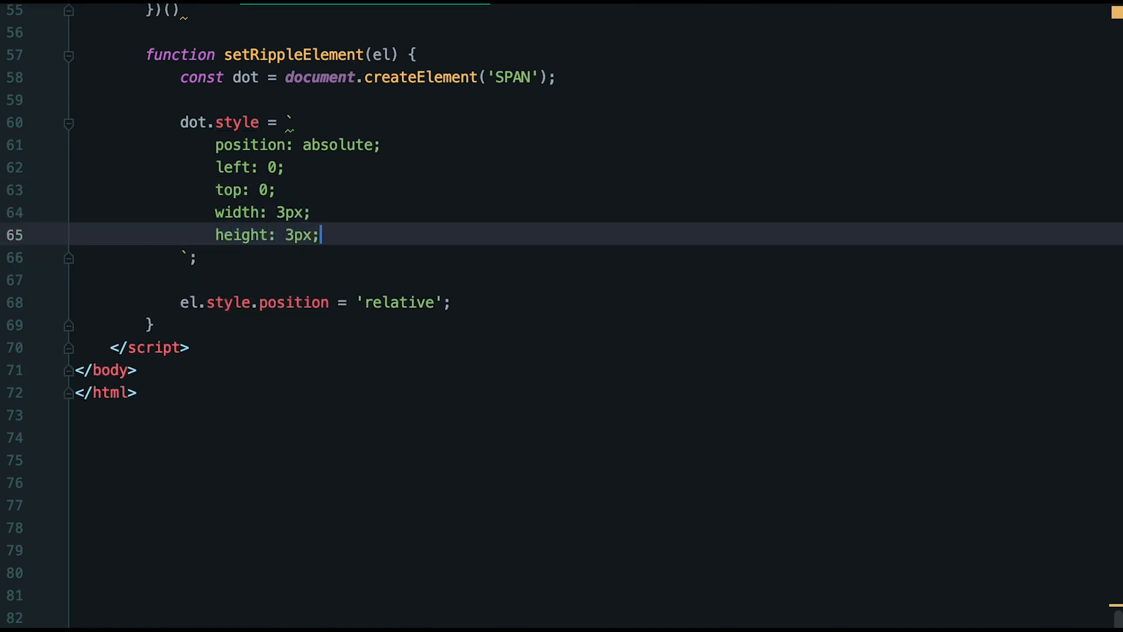
type("z-index: 3;")
type("backgo")
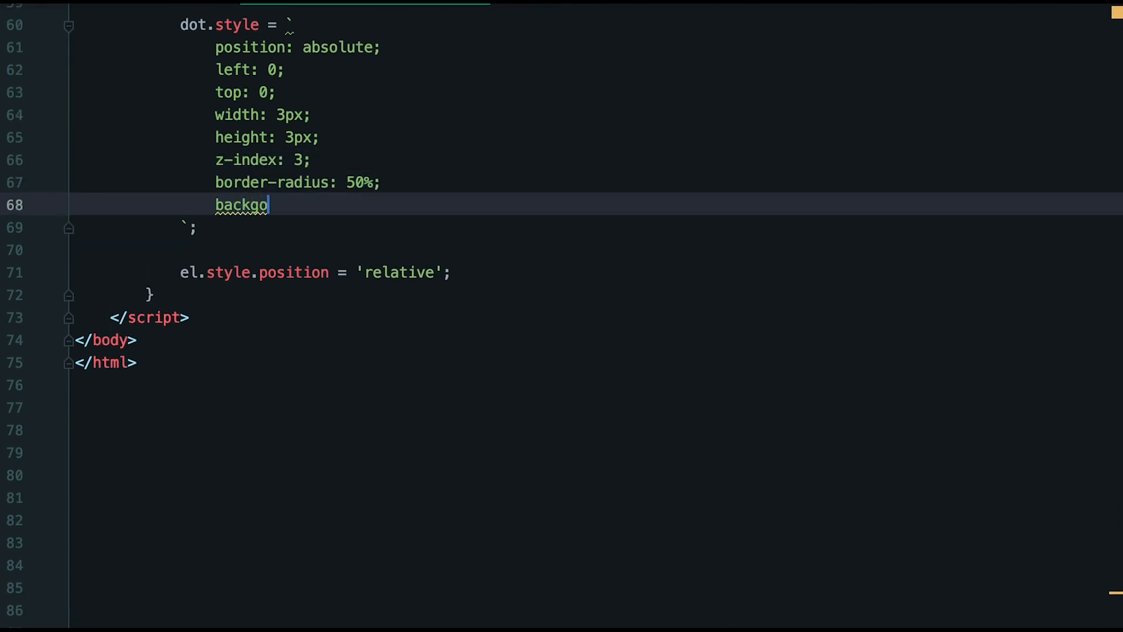
type("round: #768b")
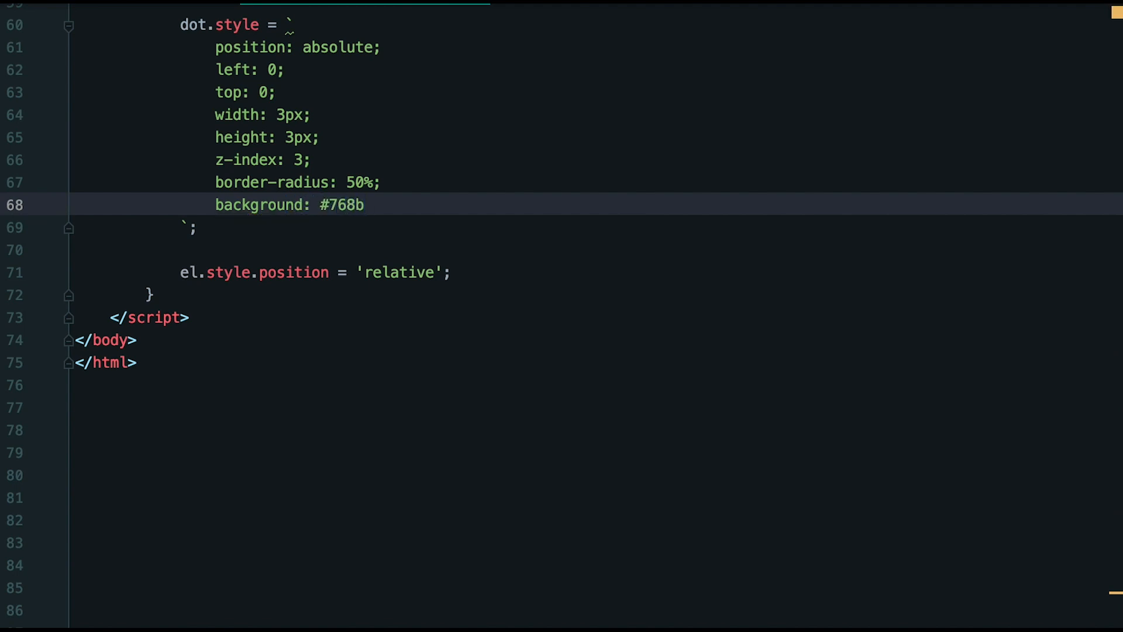
type("8c;")
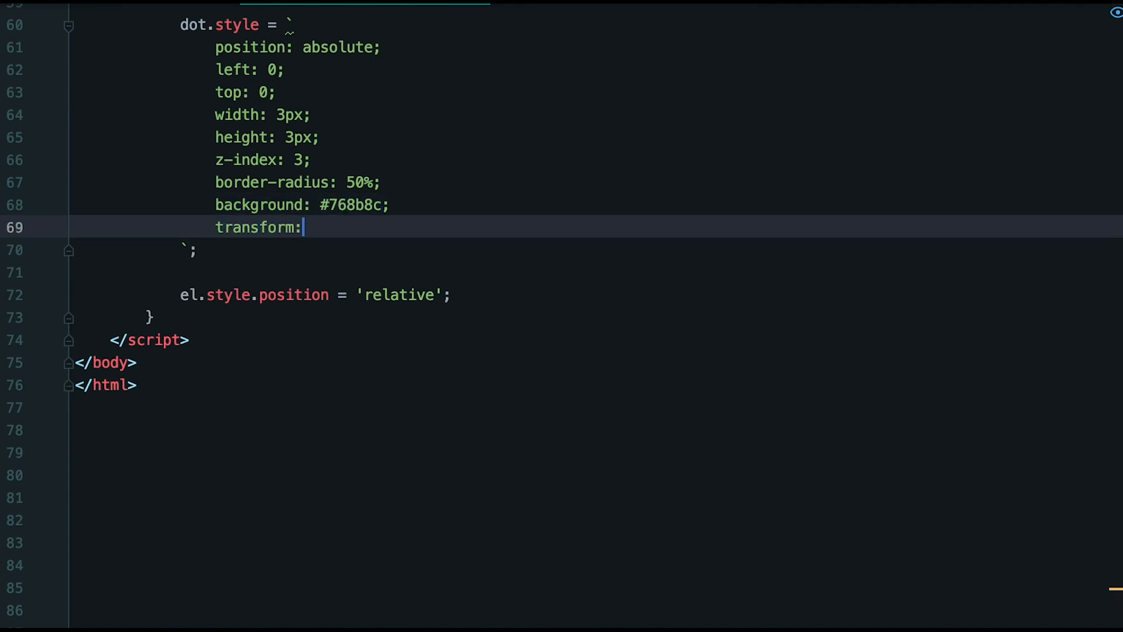
type("translate(-50%, -50%);")
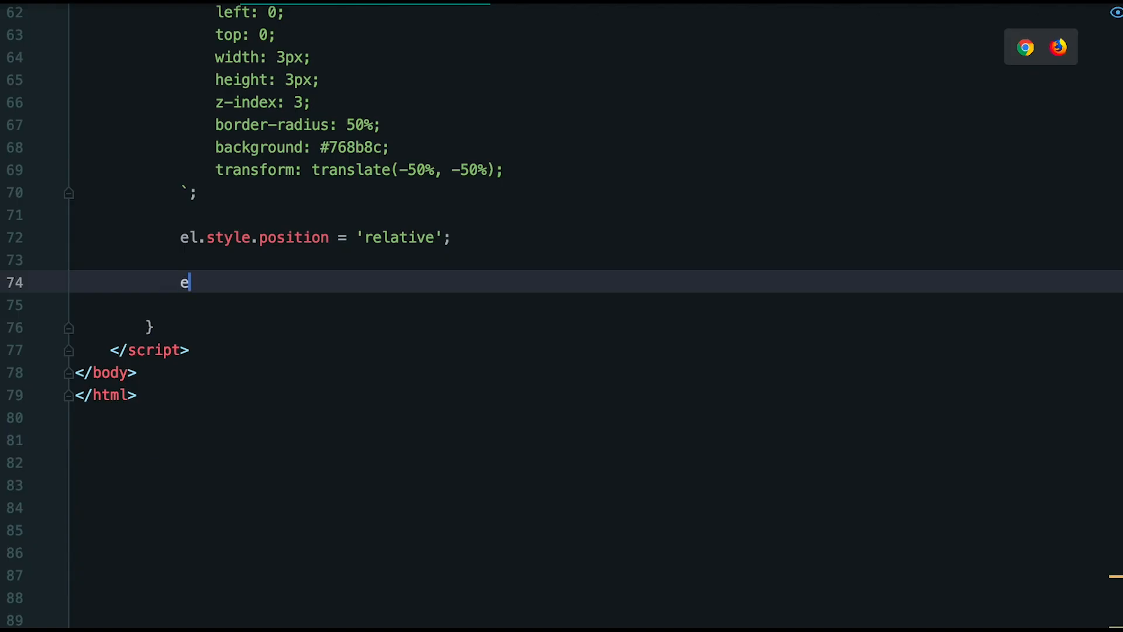
Step: Add el.addEventListener('click') destructuring pageX, pageY and currentTarget
type("l.addEventListener('c'")
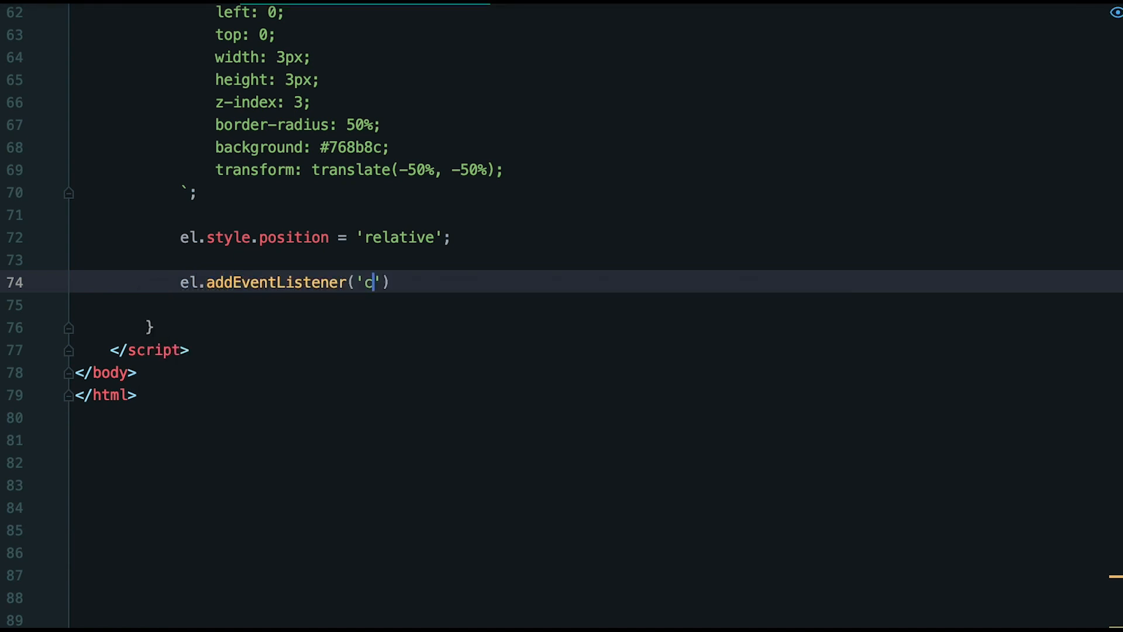
type("lick")
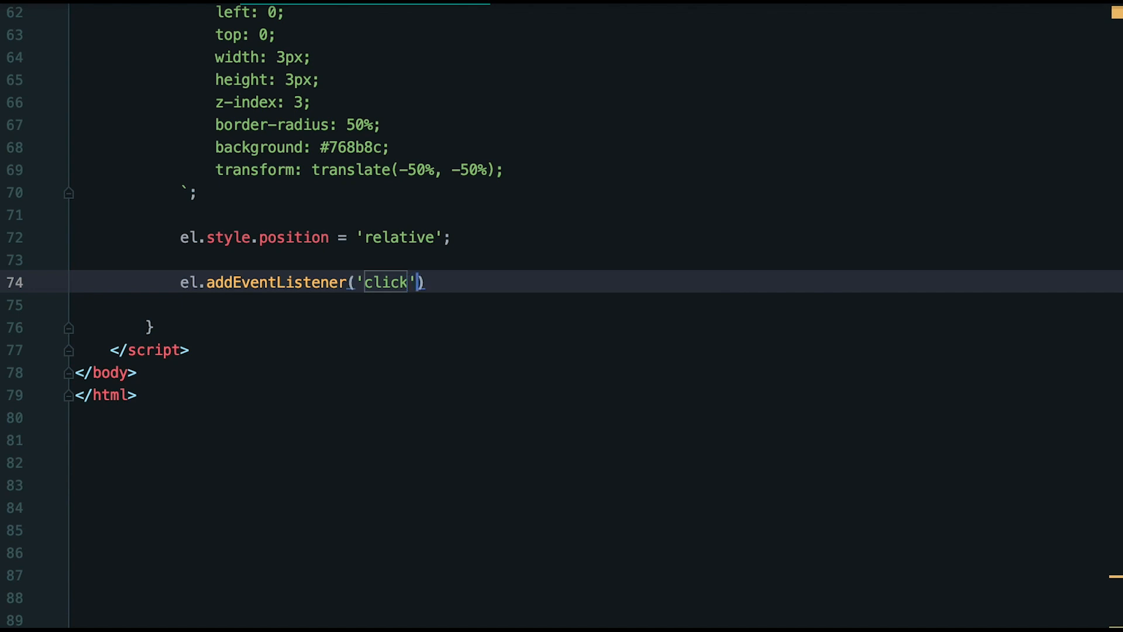
type(", ()")
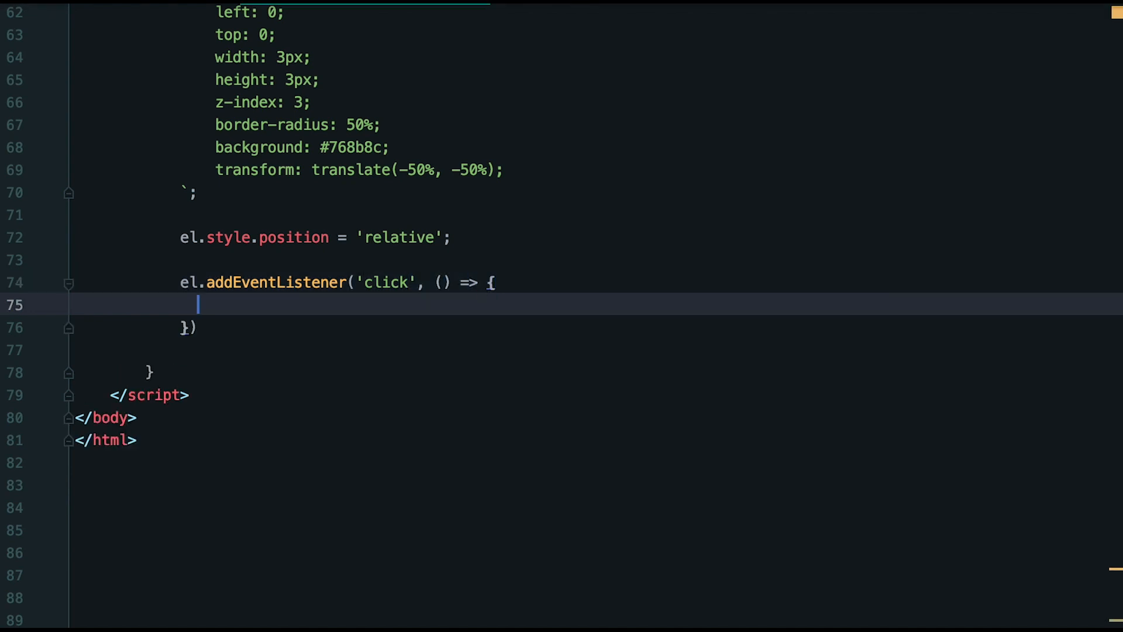
type("{page}")
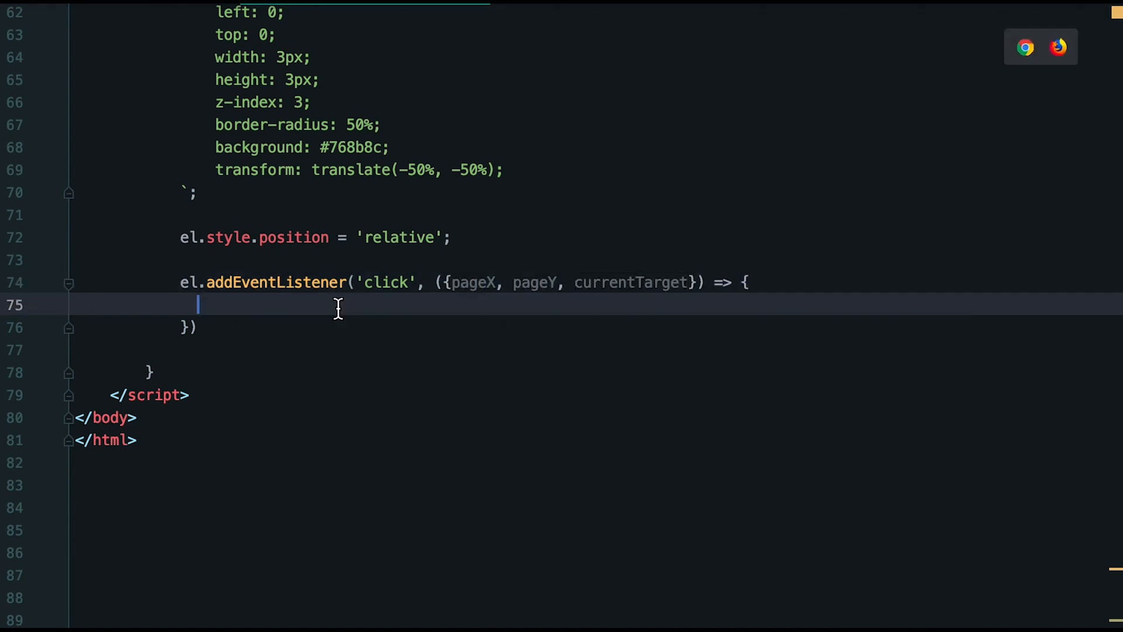
Step: Compute the click x percentage from offsetLeft, append the dot and set dot.style.left to x
type("const x = ((pageX - currentTarget.offsetLeft) * 100)  / currentTarget.offsetWidth;")
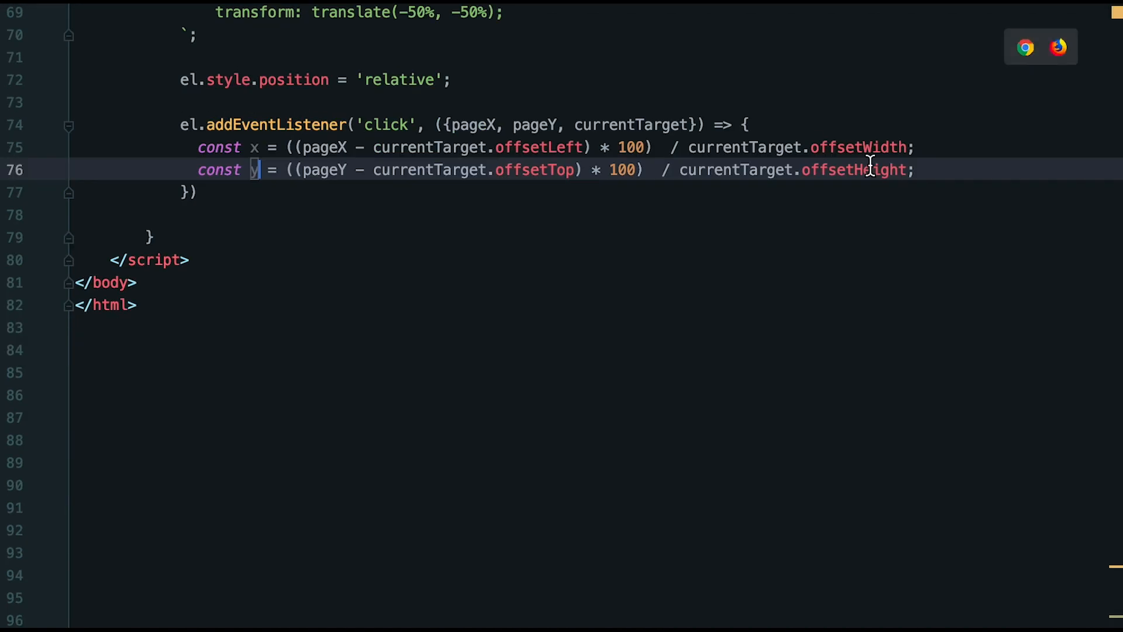
type("el.appendChild(dot);")
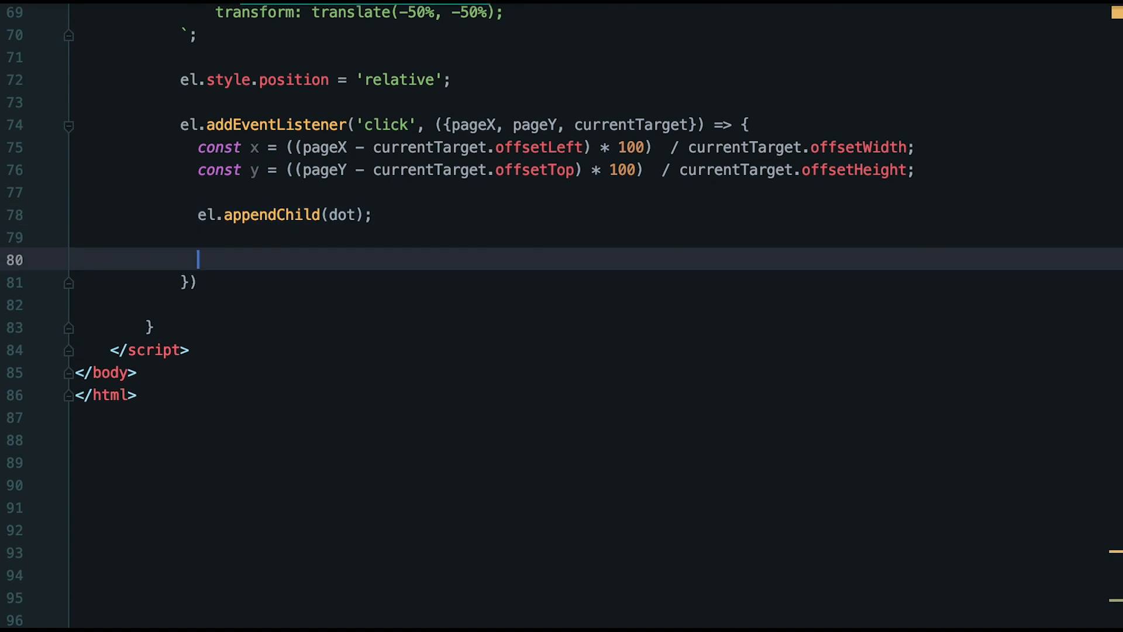
type("dot.style.left = x")
type("const dotSize = Math.ceil(")
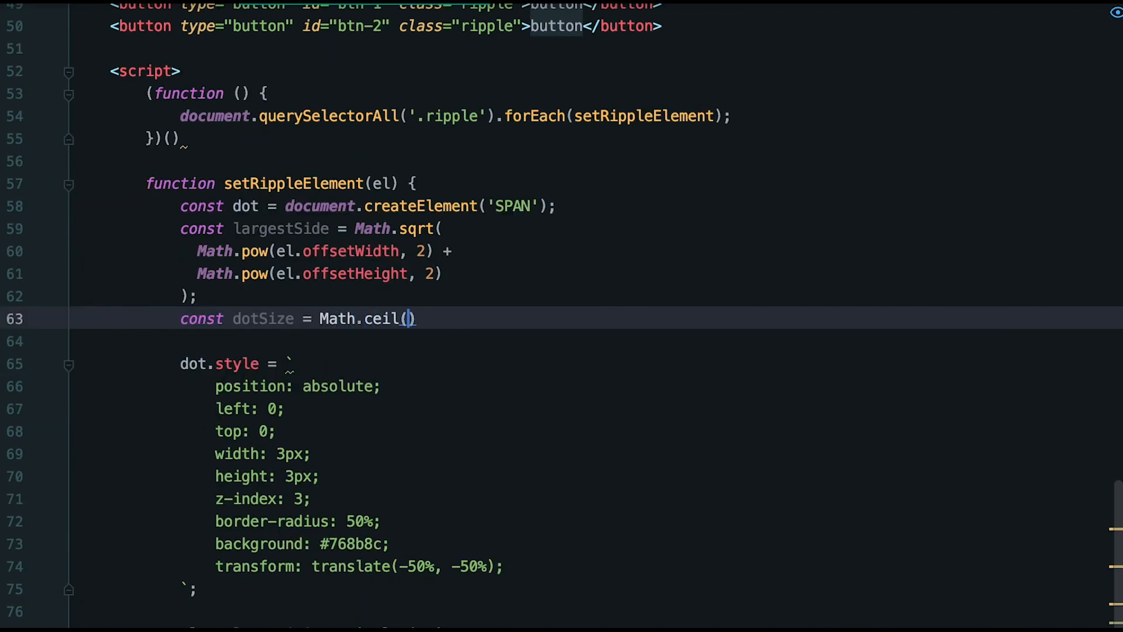
type("largestSide * 2")
type("op")
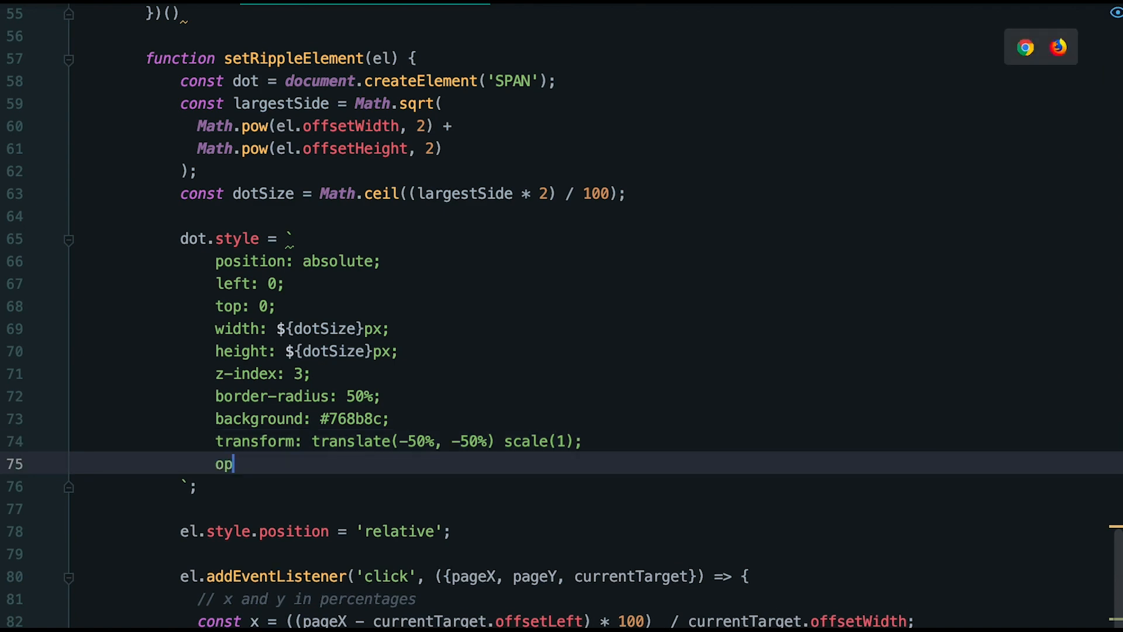
scroll("up", 3)
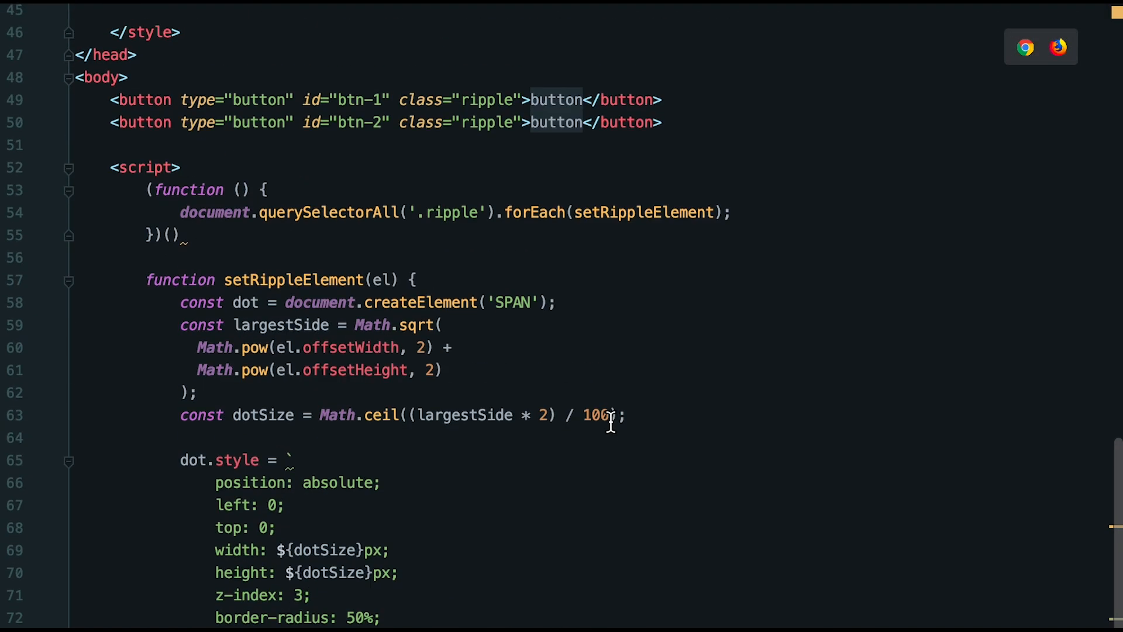
type("@keyframes ripple {")
type("transform: translate(-50%, -50%) scale(1);")
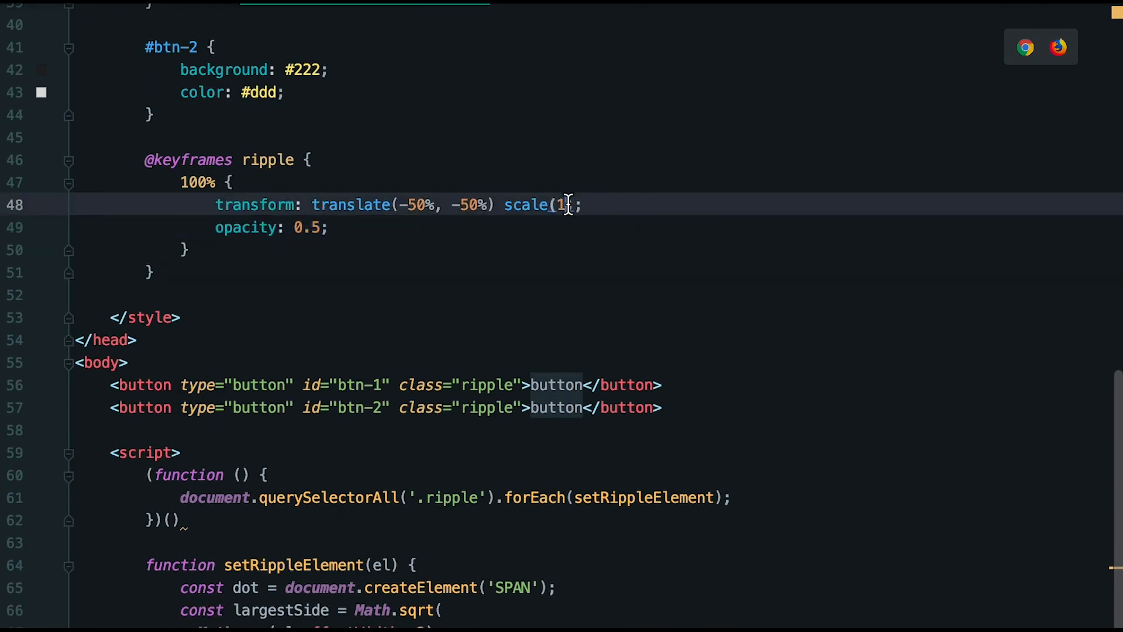
Step: Apply animation: ripple 1s ease-out forwards to the dot and begin a new constant
scroll("down", 3)
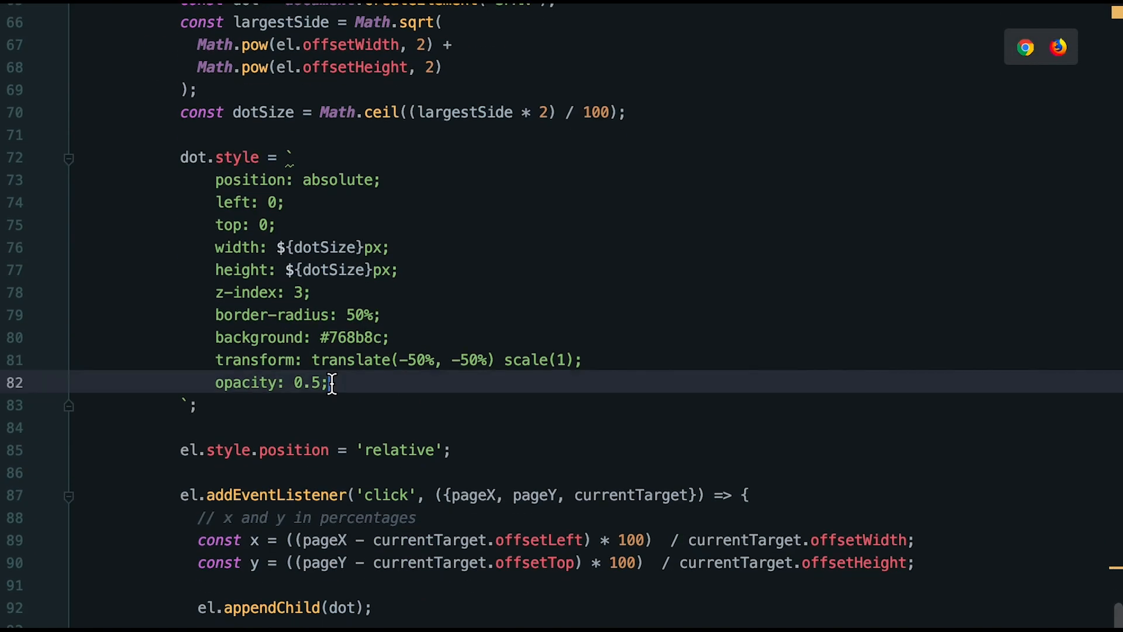
type("animation: ripple 1s")
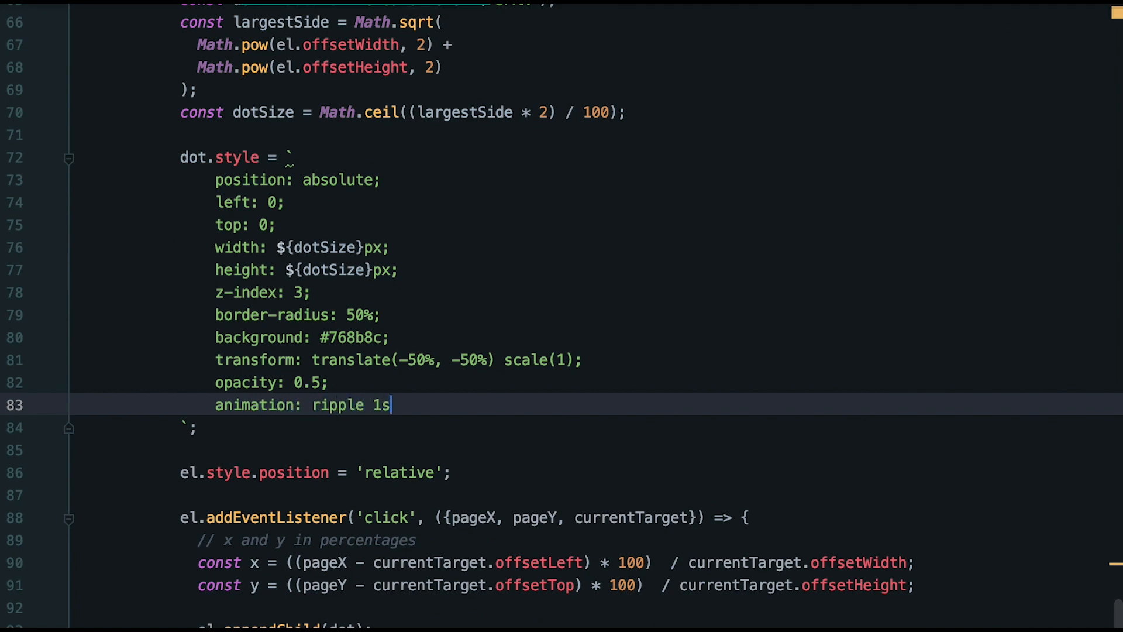
key("ctrl+f")
type("el.style.overflow = 'hidd';")
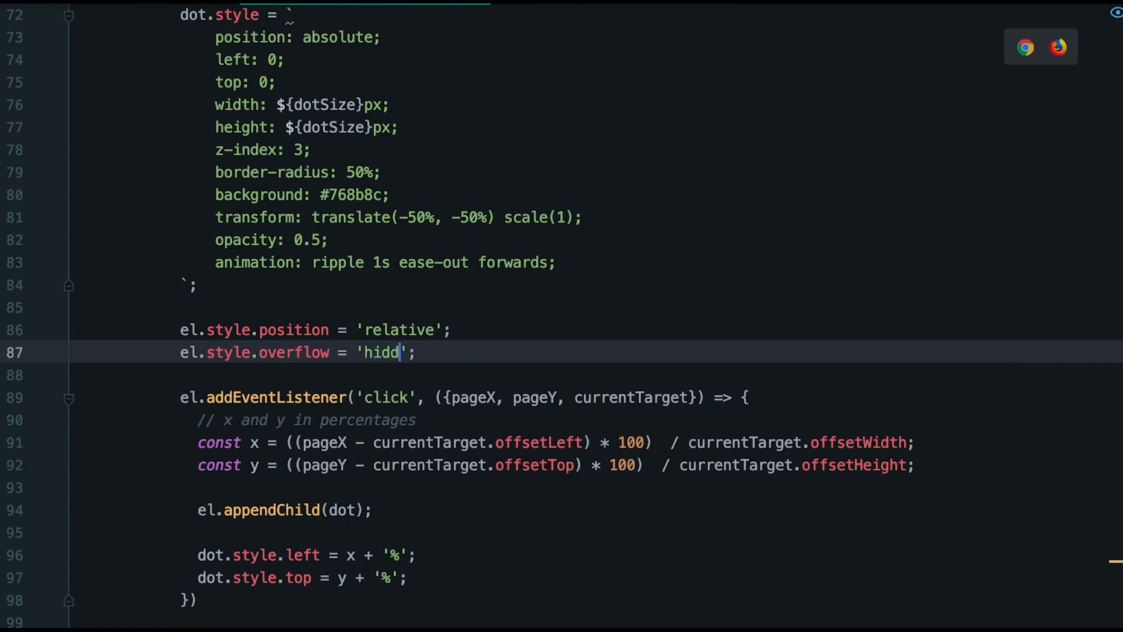
type("const r")
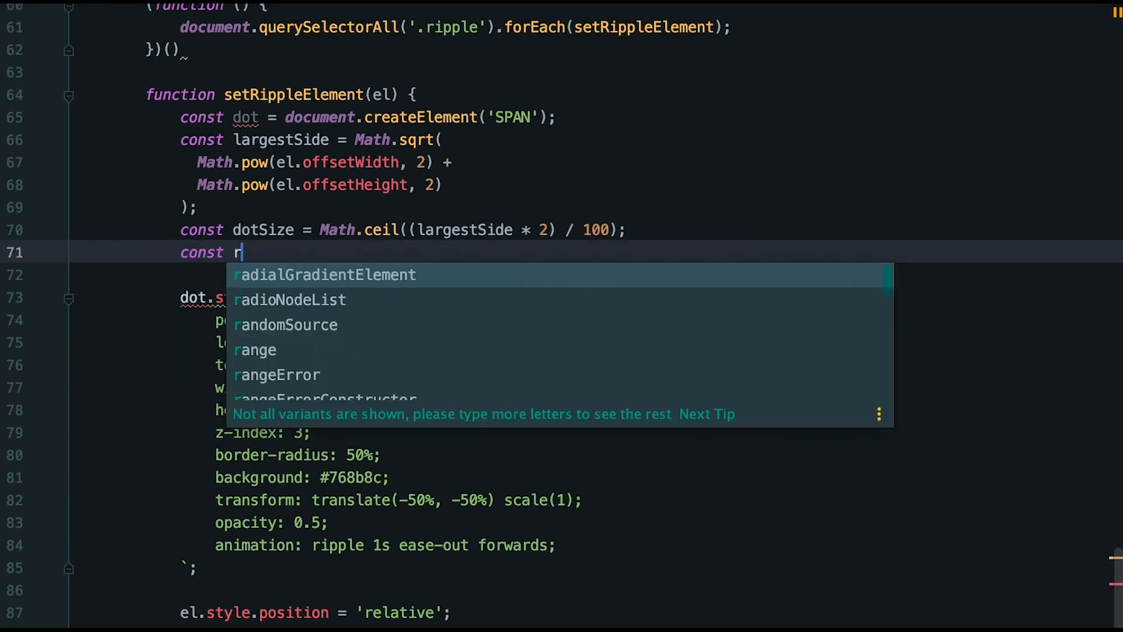
Step: Define rippleColor = el.dataset.rippleColor || '#768b8c'
type("ippleColor = e.dataset")
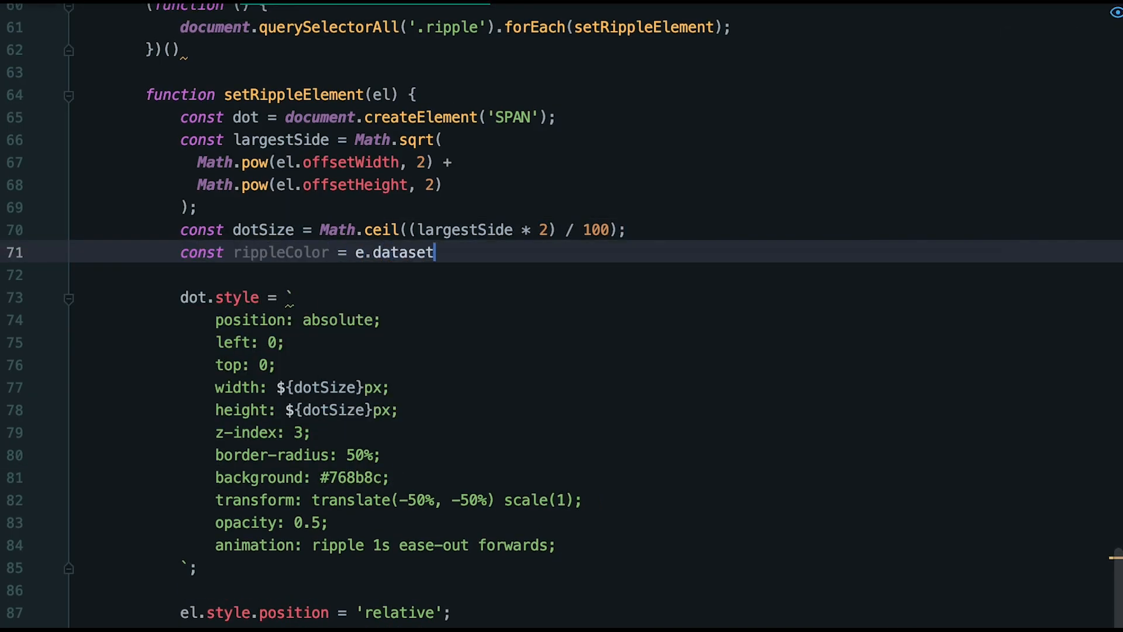
type(".rippleColor || '#768b8c'")
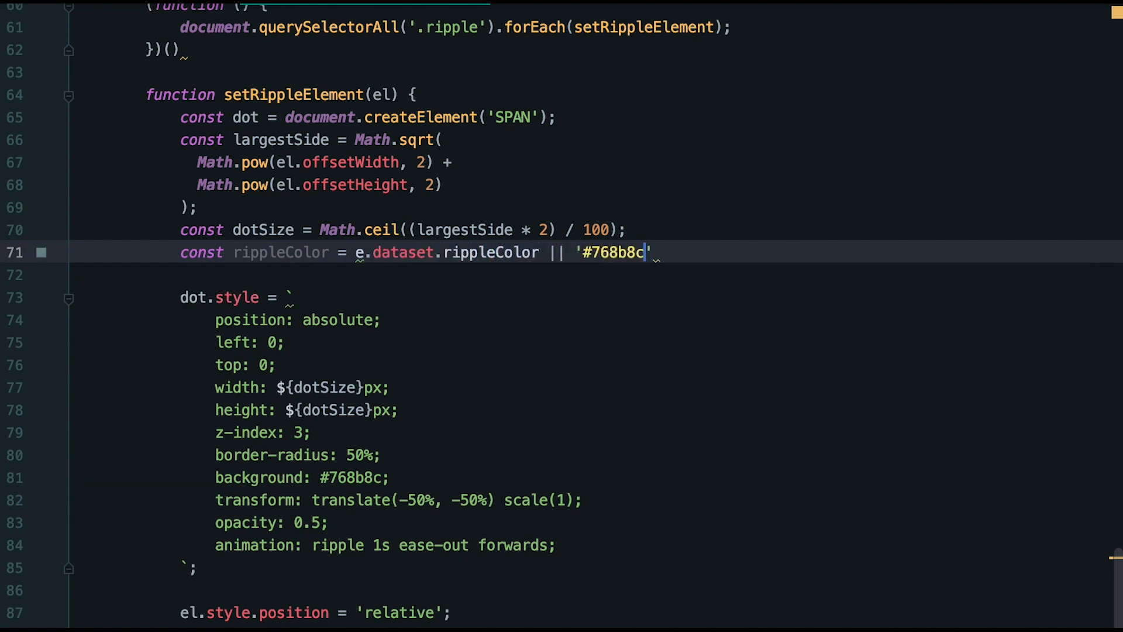
Step: Give the button an inline style of width 300px, height 100px and background #ddd
scroll("down", 3)
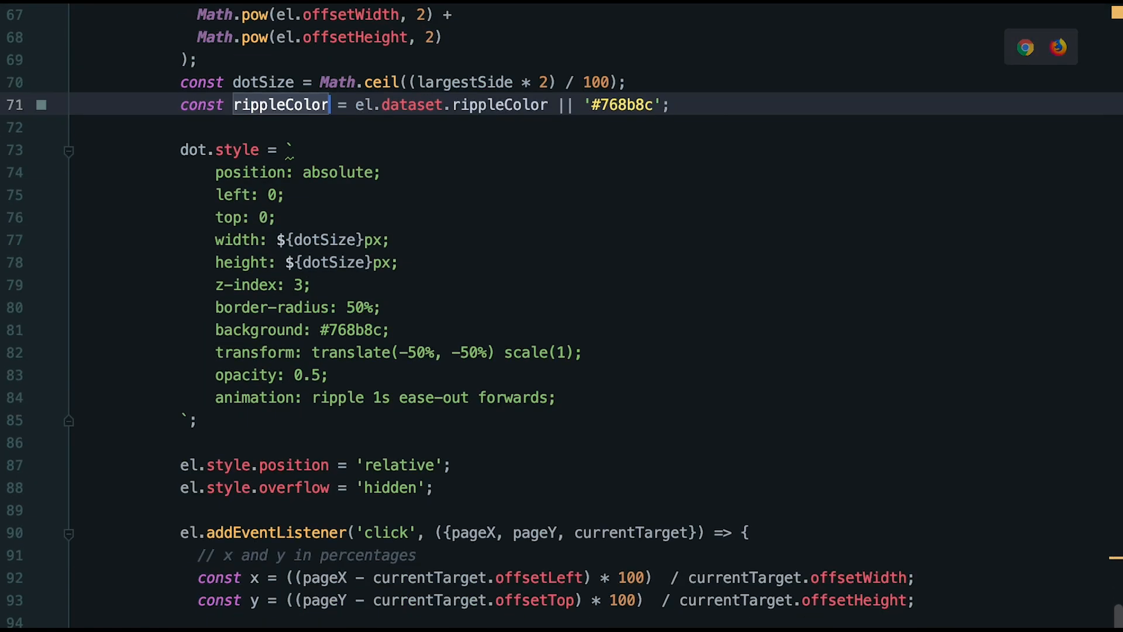
scroll("up", 3)
type(".ripple[")
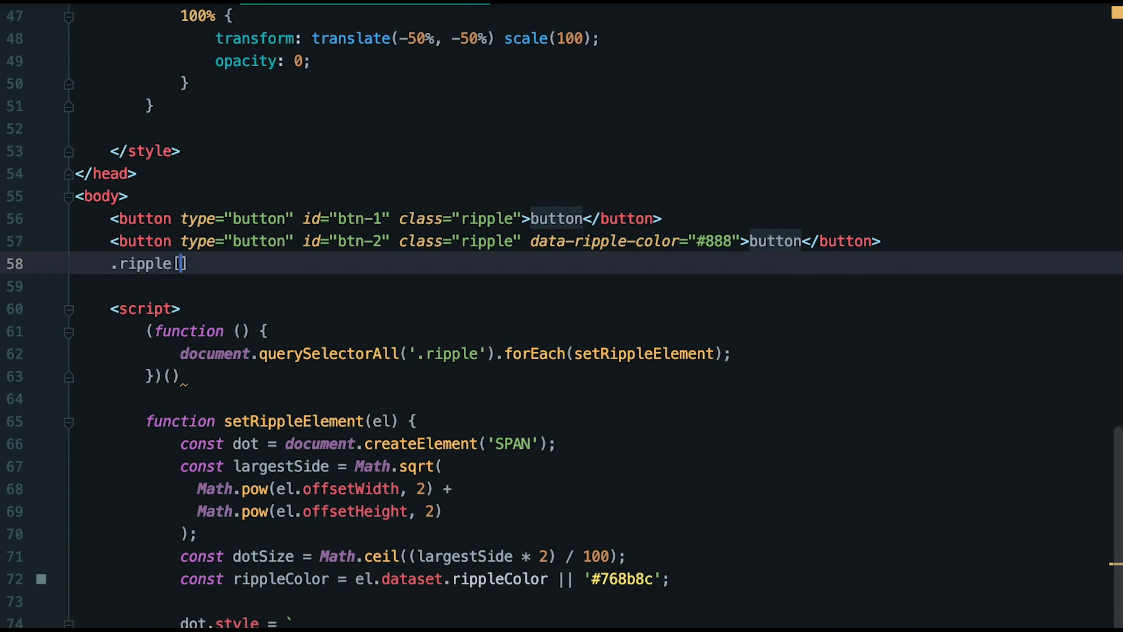
type("style=\"width: 300px; height: 100px; background: #ddd\"")
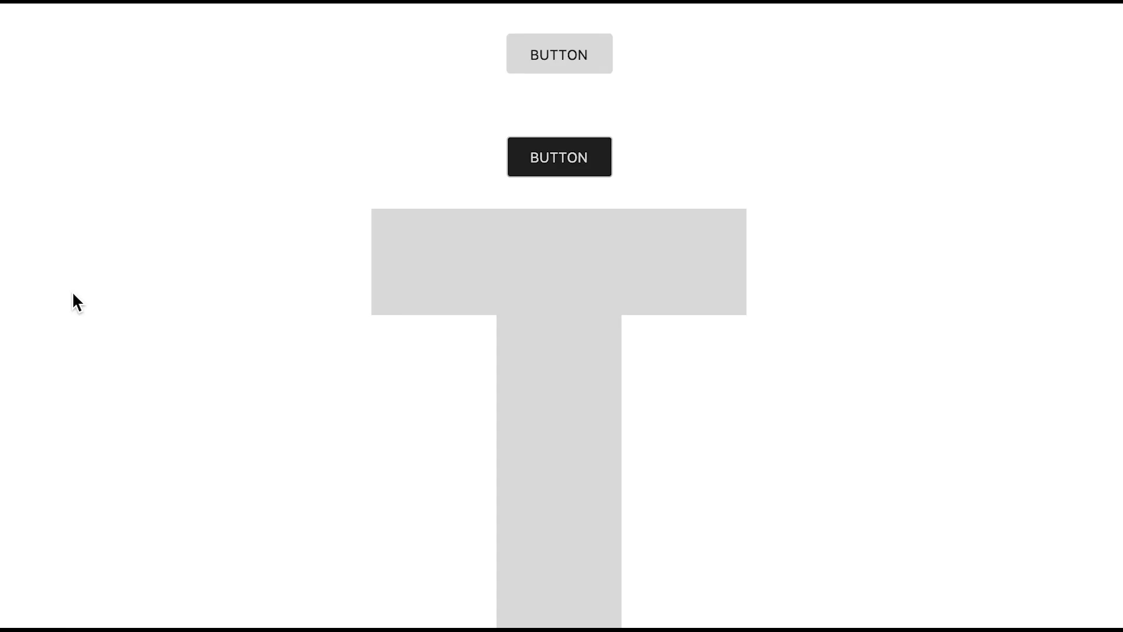
mouse_move(750, 239)
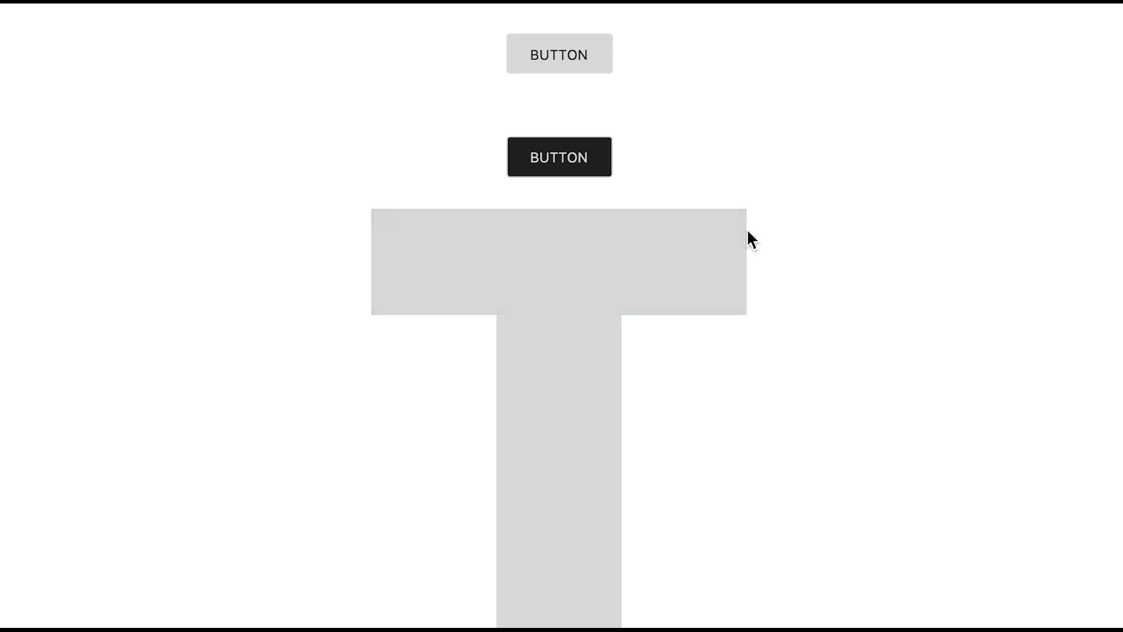